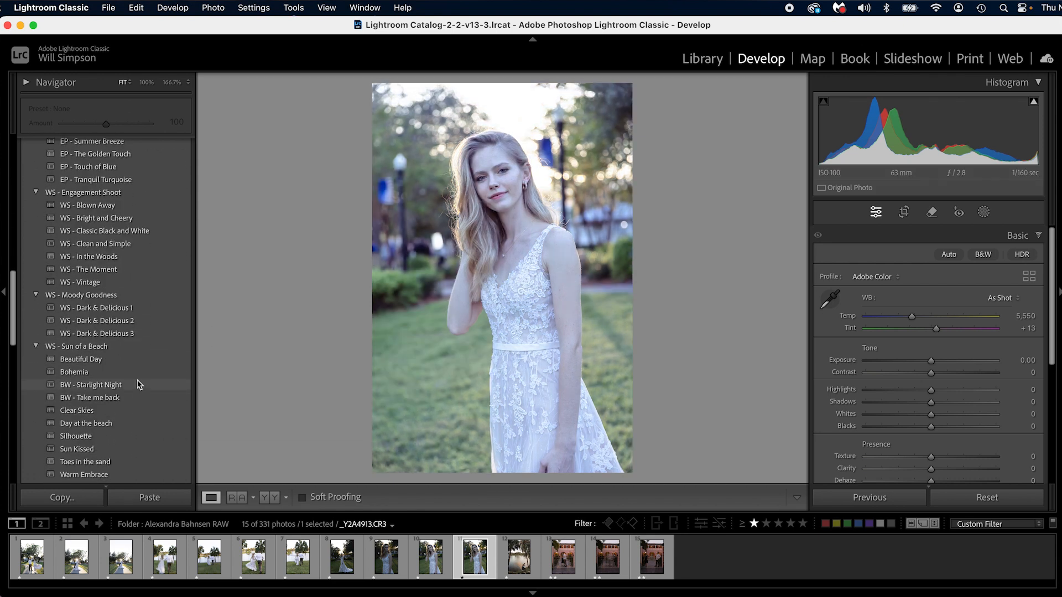
# Apply a warm, moody preset from the Develop Presets panel to the white-dress portrait.
pyautogui.click(91, 385)
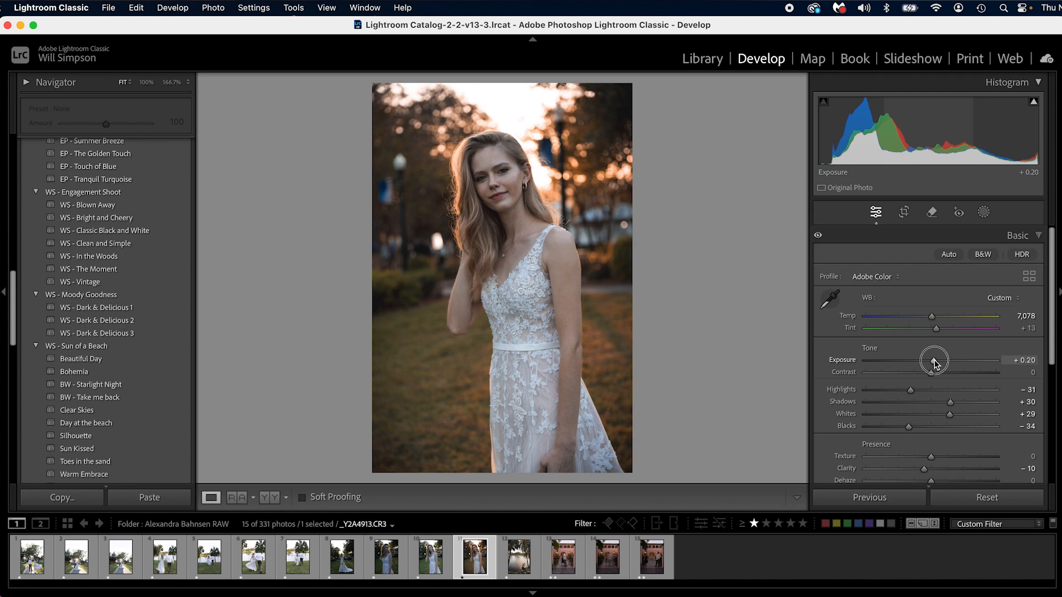